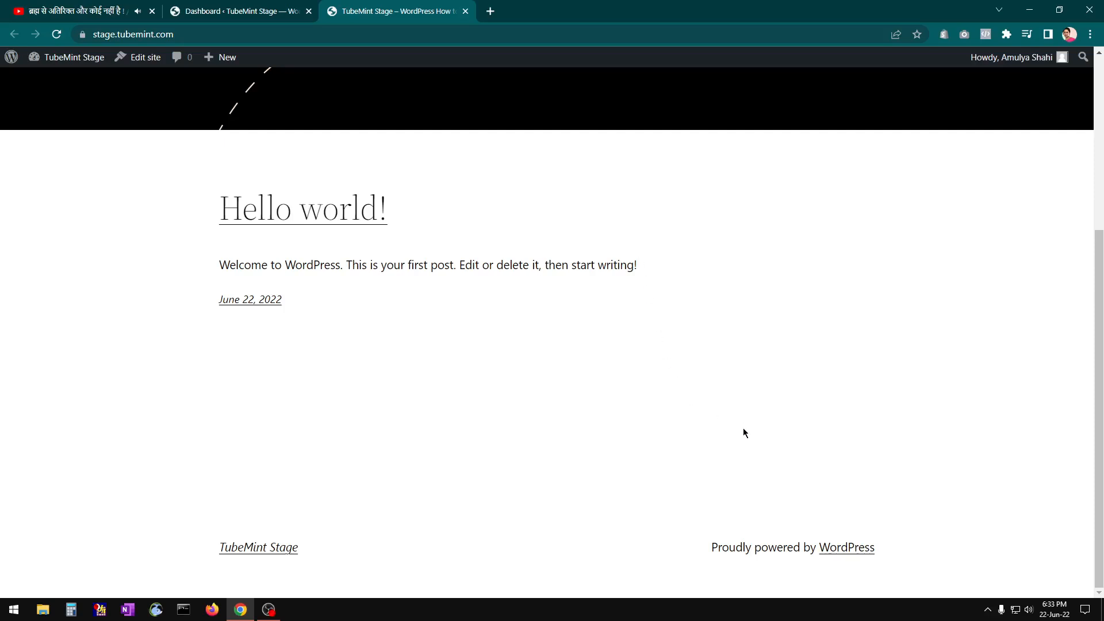
mouse_move(846, 548)
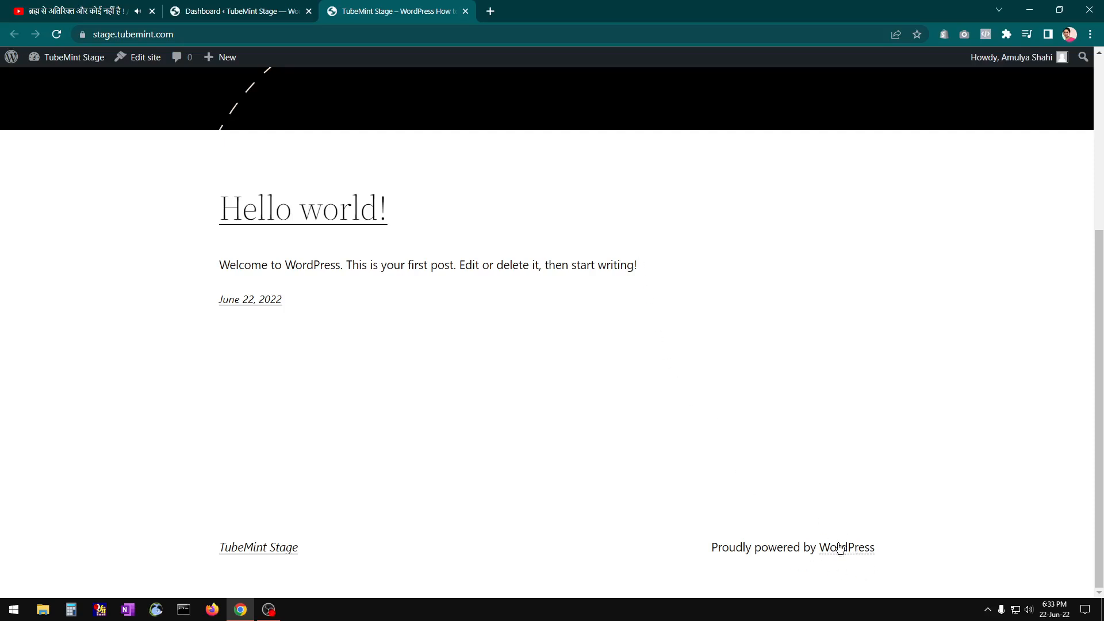
mouse_move(708, 551)
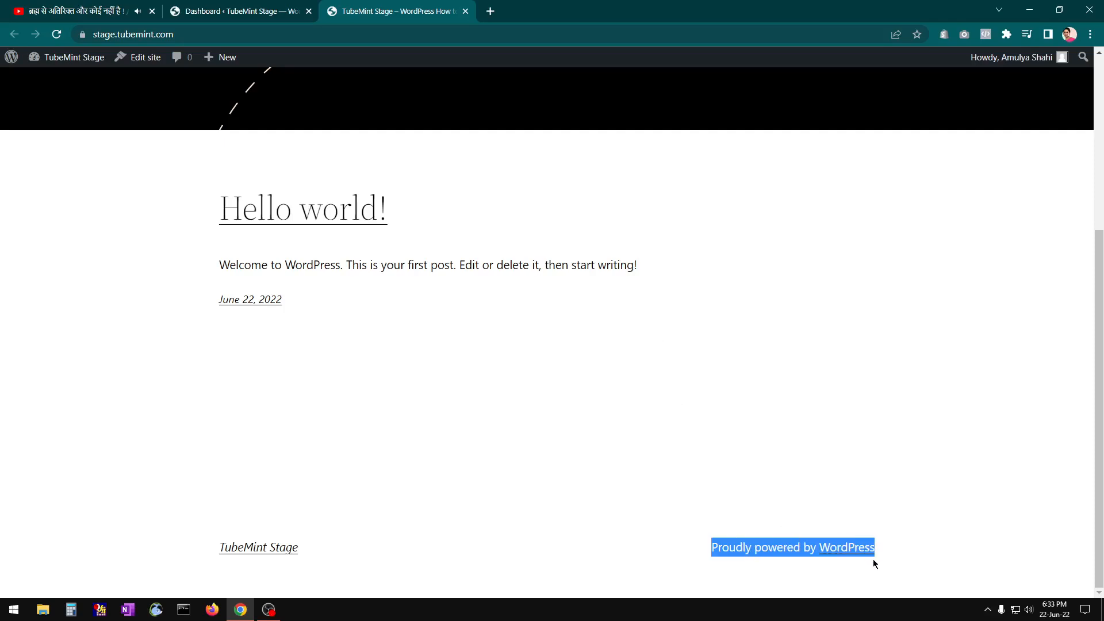
From the site dashboard, reach the WordPress Updates page showing version 6.0 is current
click(240, 10)
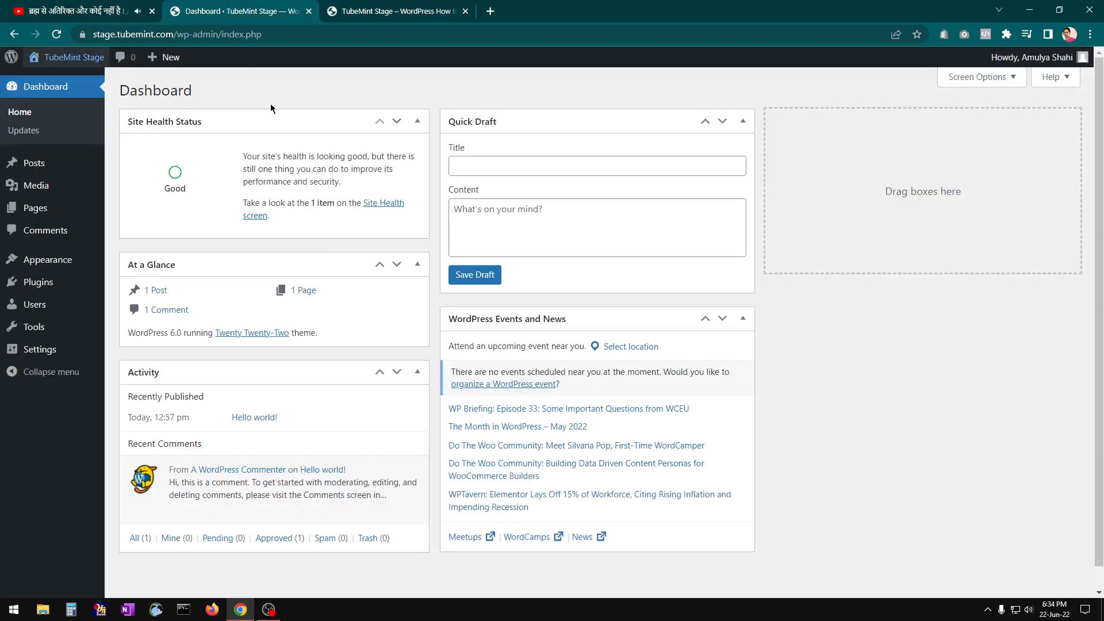
mouse_move(99, 58)
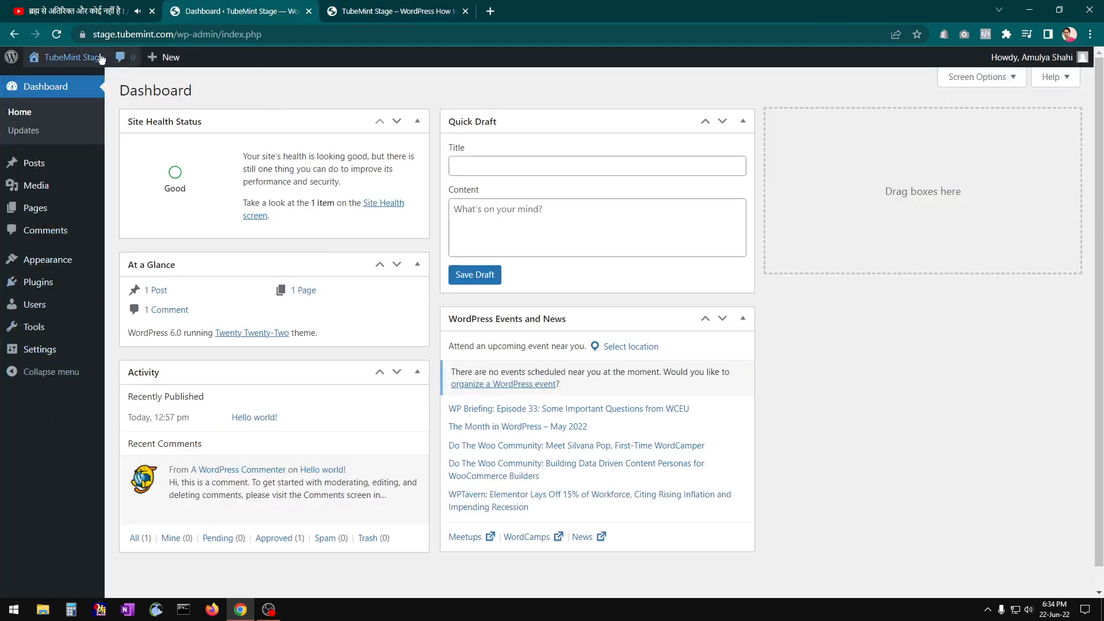
mouse_move(23, 130)
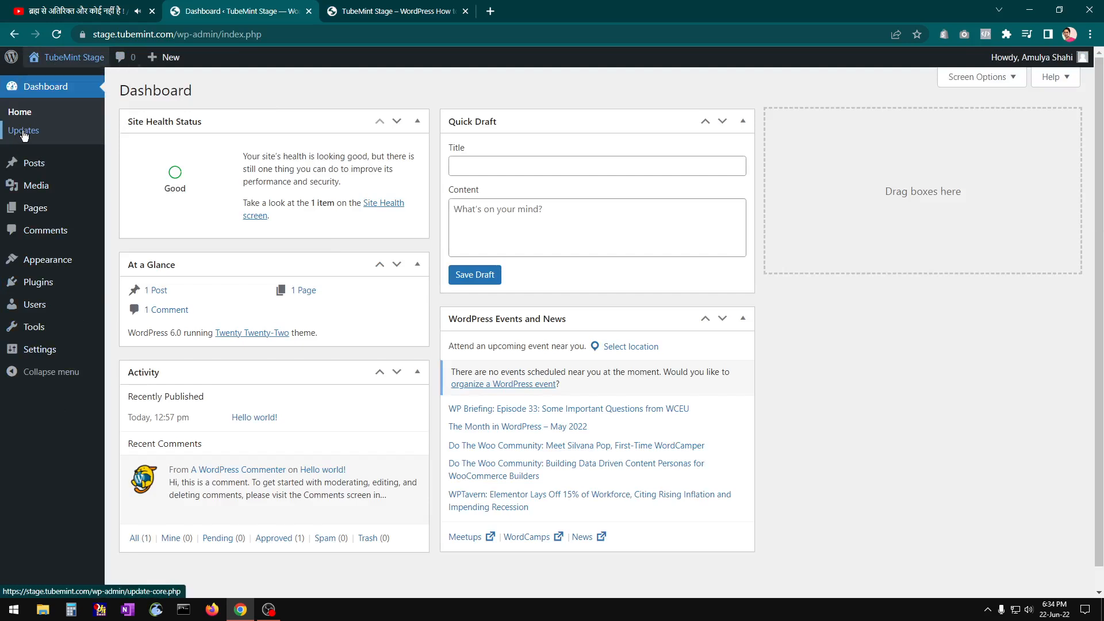
click(23, 130)
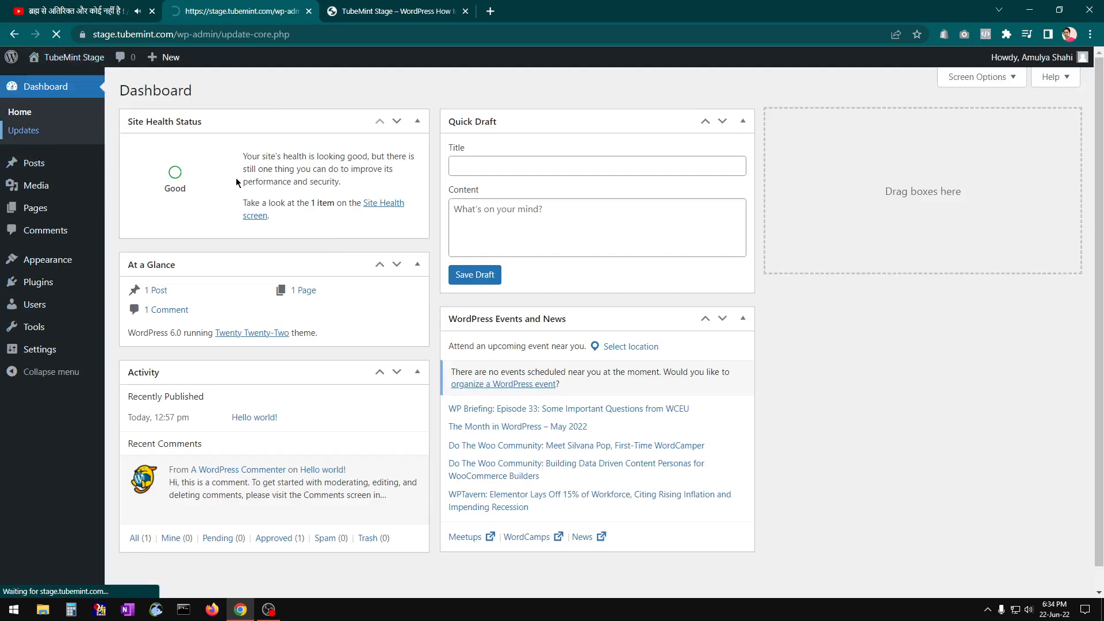
click(24, 130)
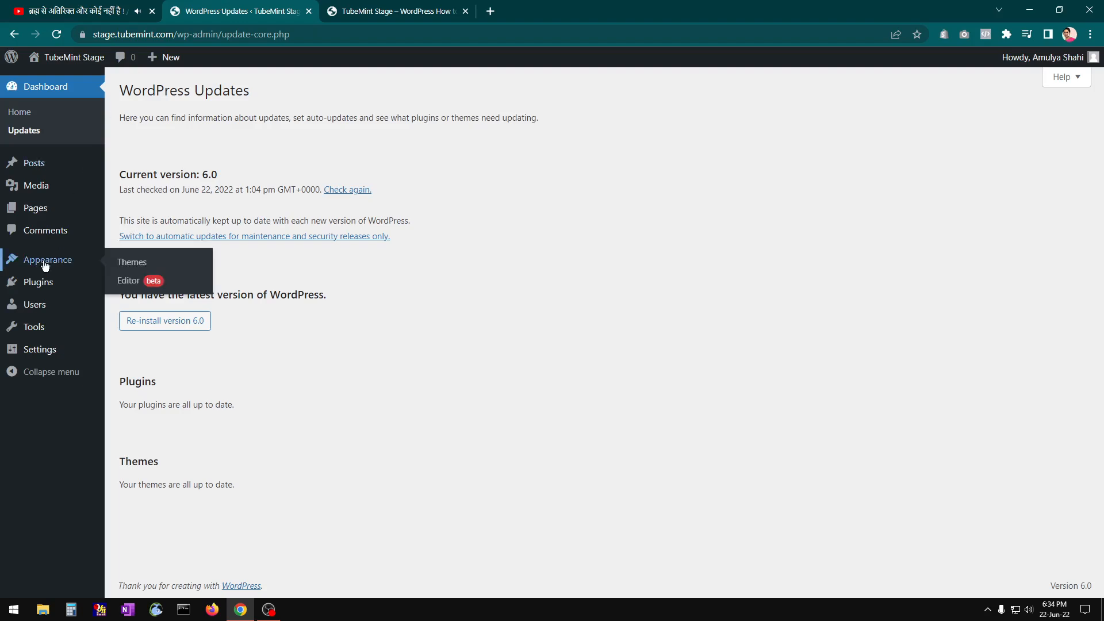
Go to Appearance > Themes, listing installed themes with Twenty Twenty-Two active
click(132, 263)
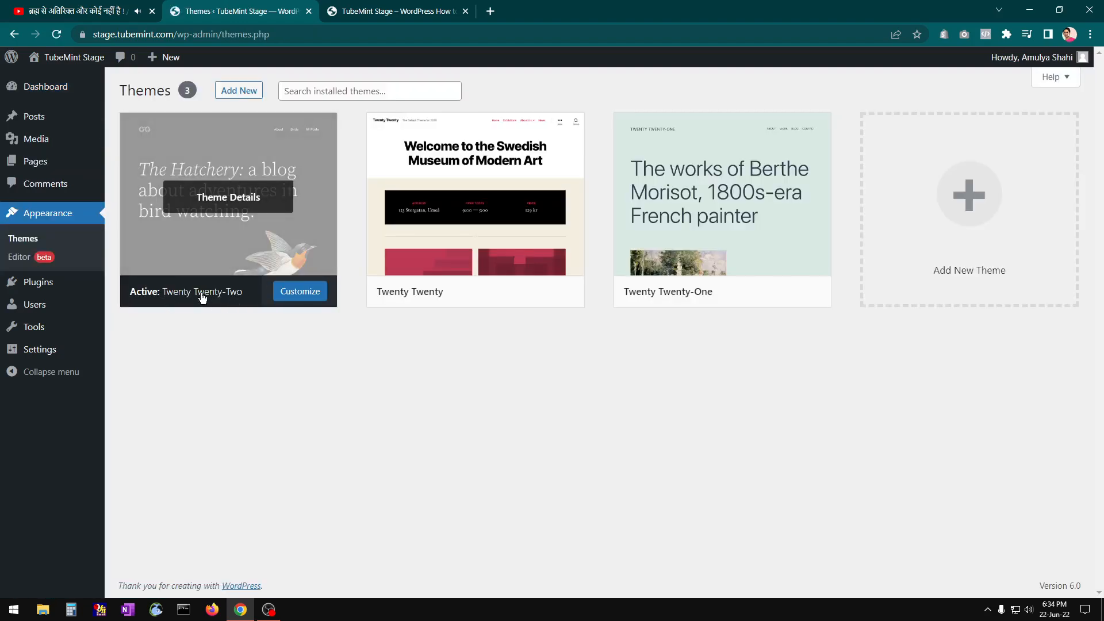
mouse_move(288, 370)
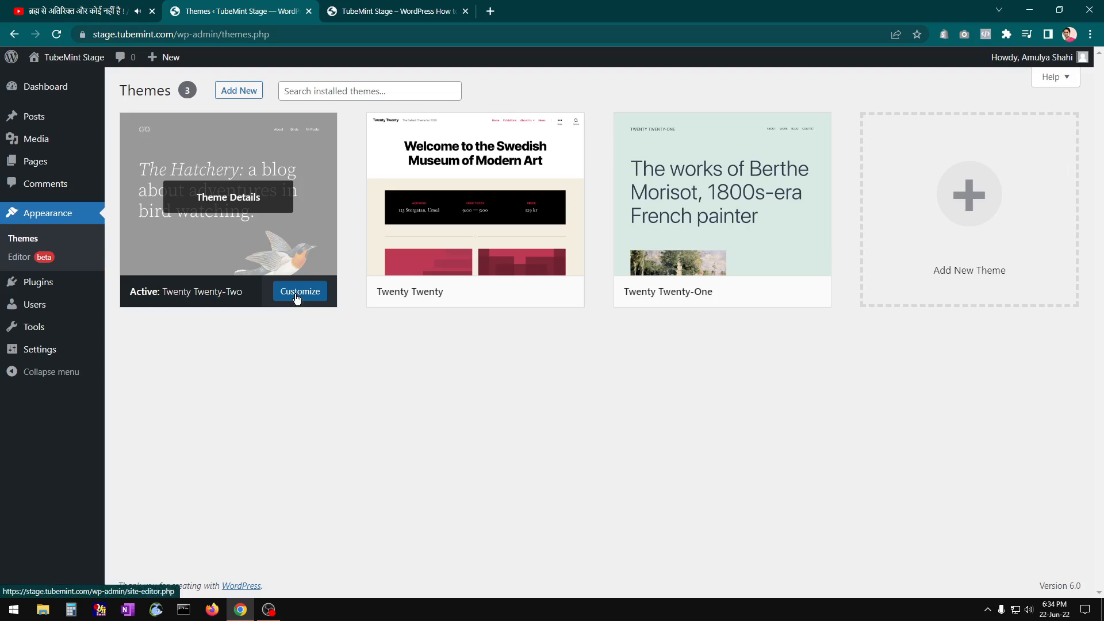
mouse_move(74, 224)
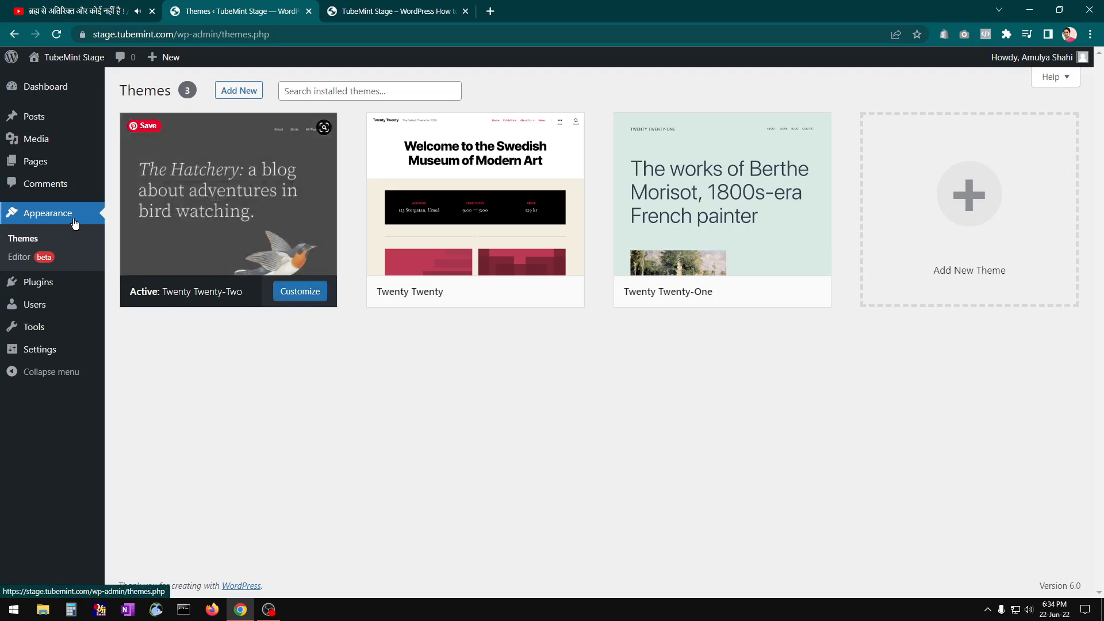
mouse_move(292, 302)
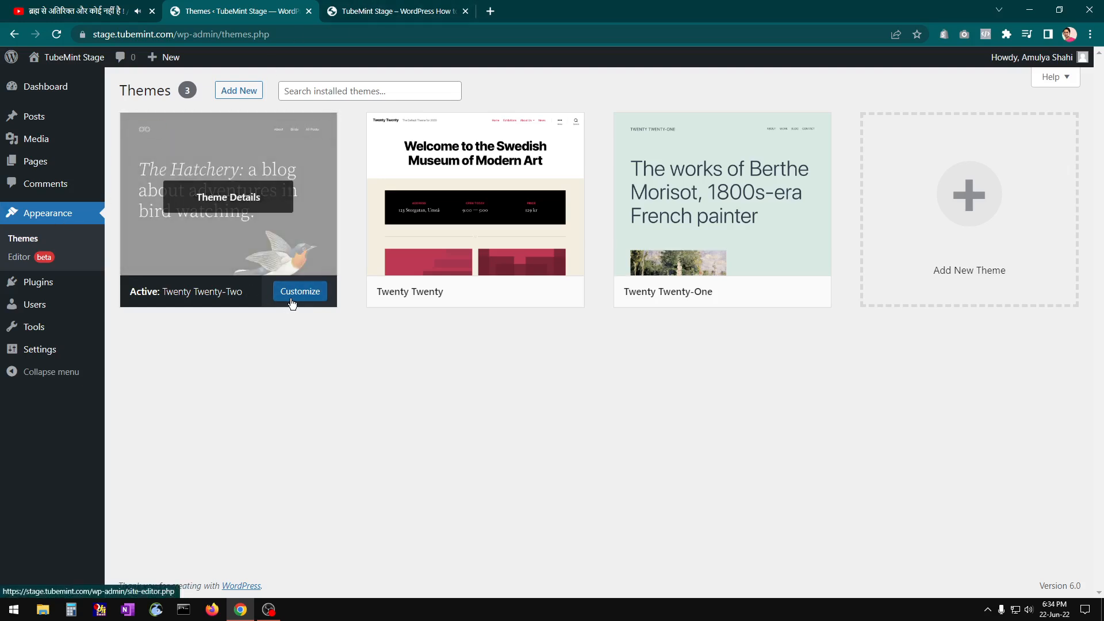
mouse_move(299, 230)
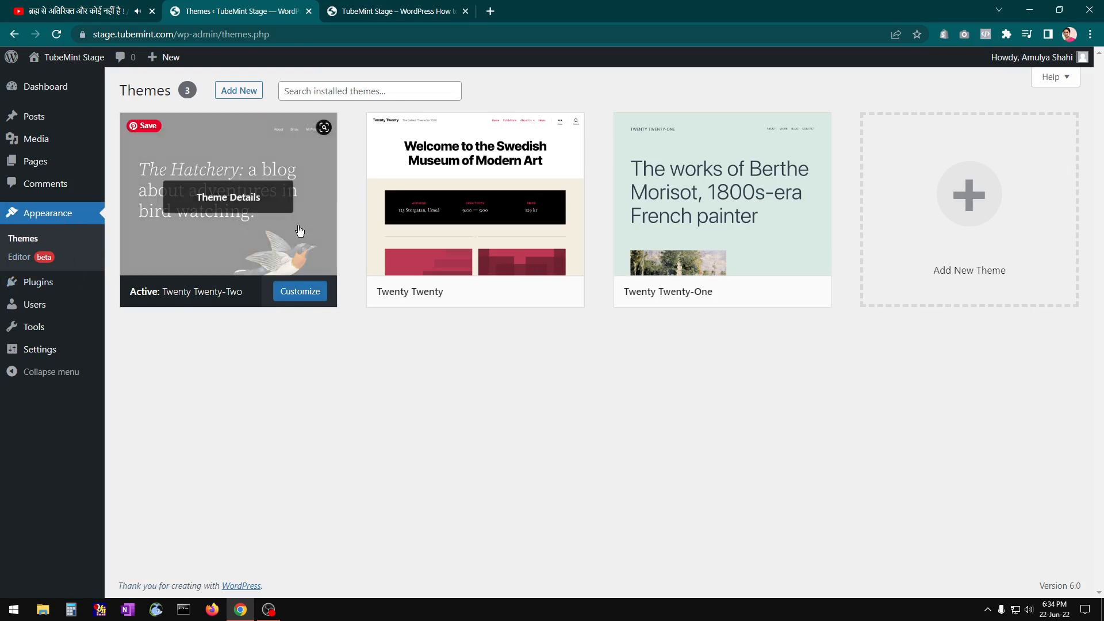
mouse_move(181, 311)
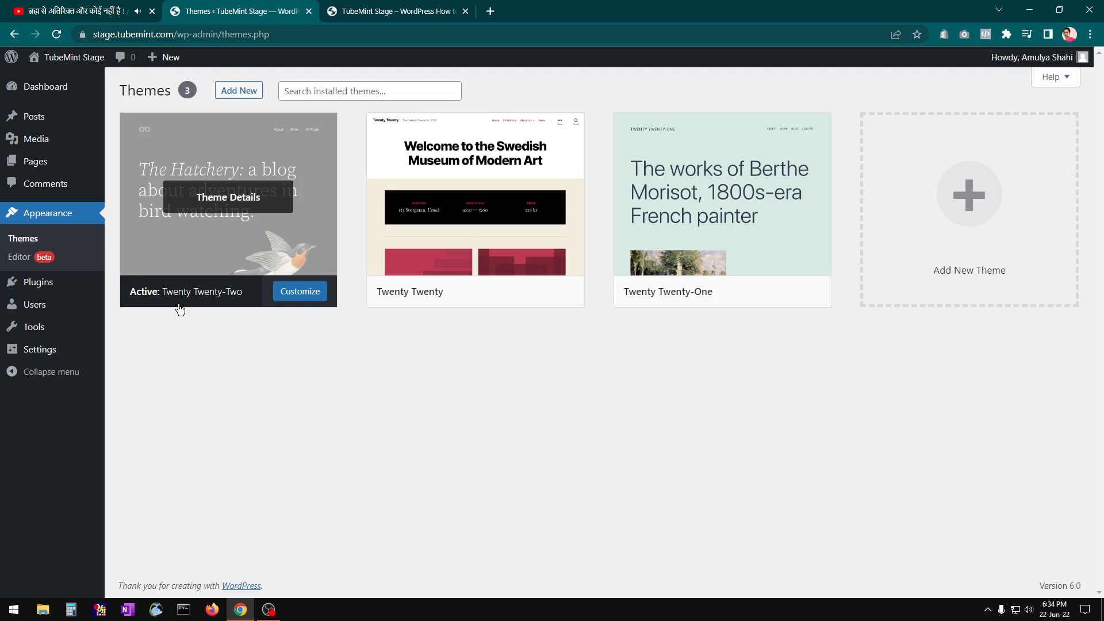
mouse_move(38, 282)
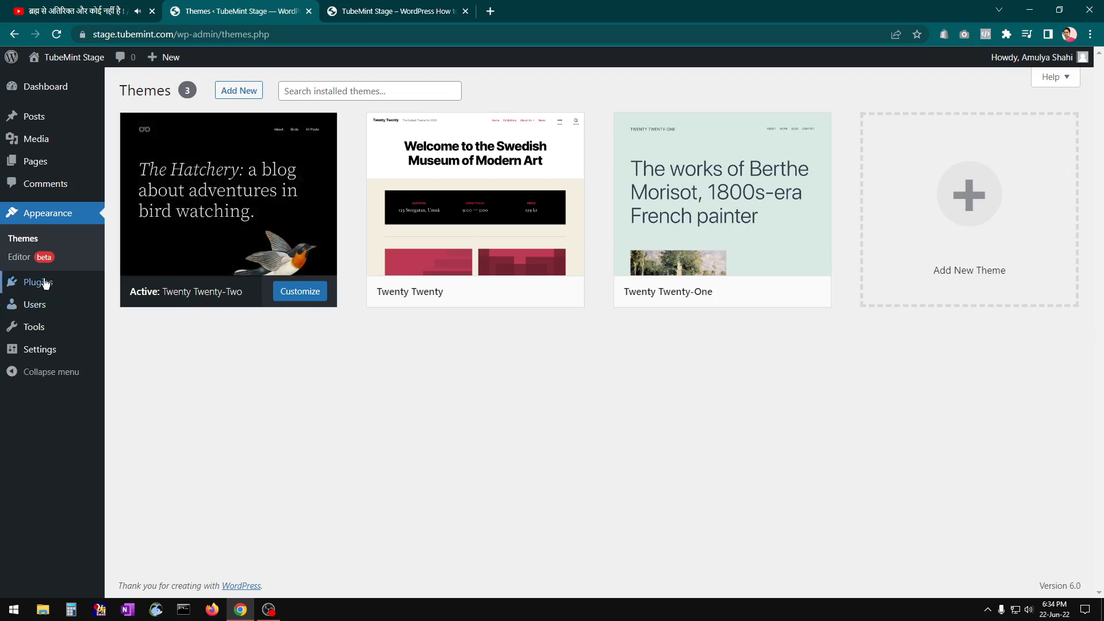
mouse_move(43, 216)
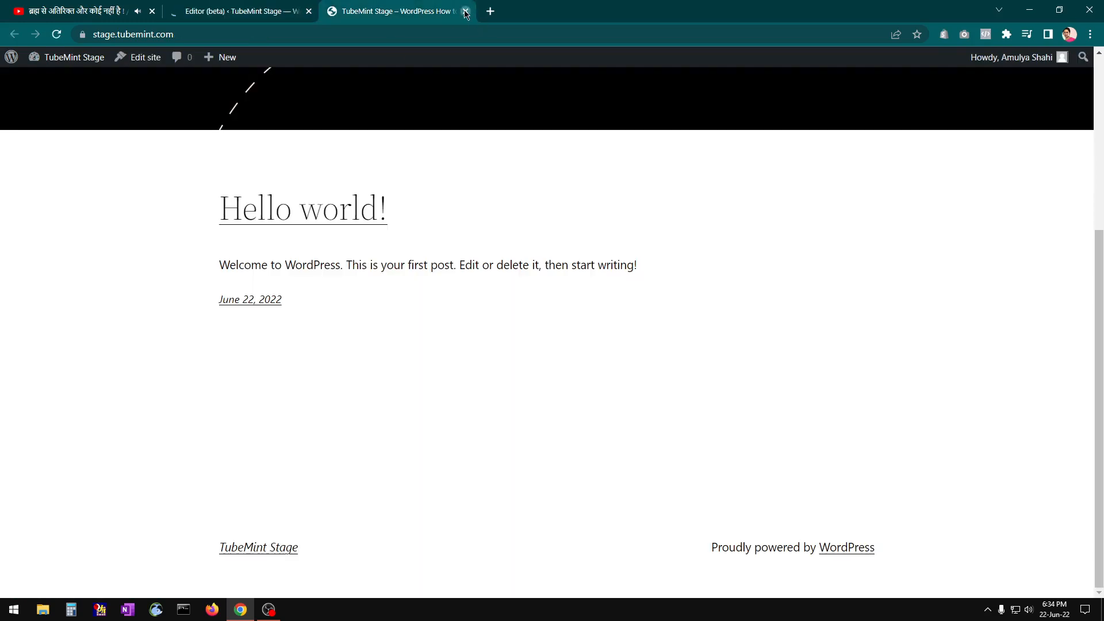
Close the live site and begin editing the footer's 'Proudly powered by WordPress' paragraph
click(465, 10)
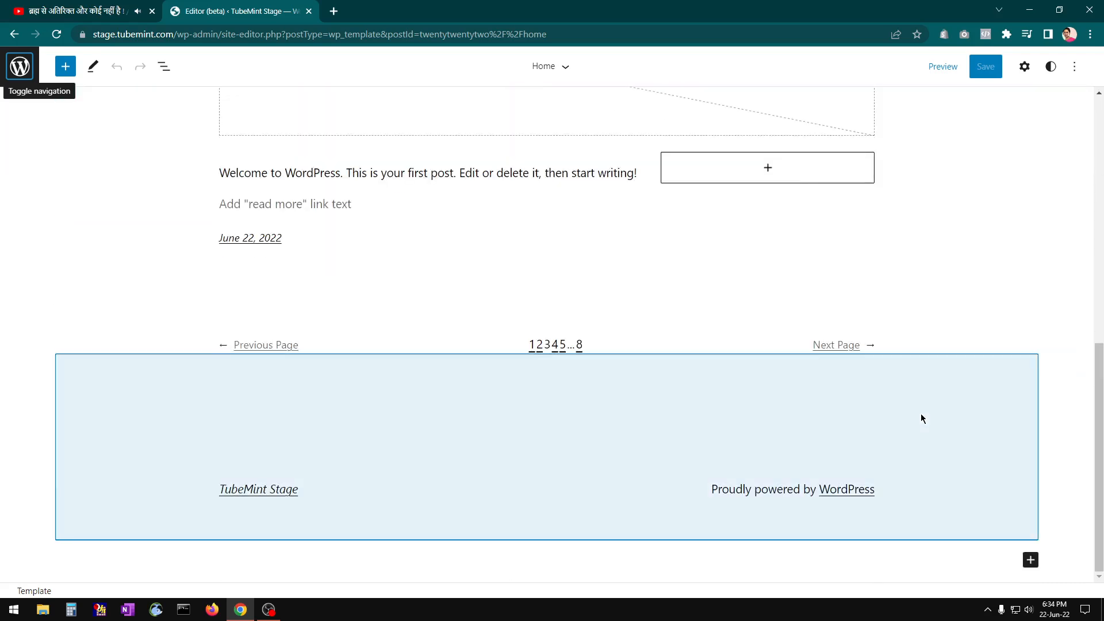
click(847, 489)
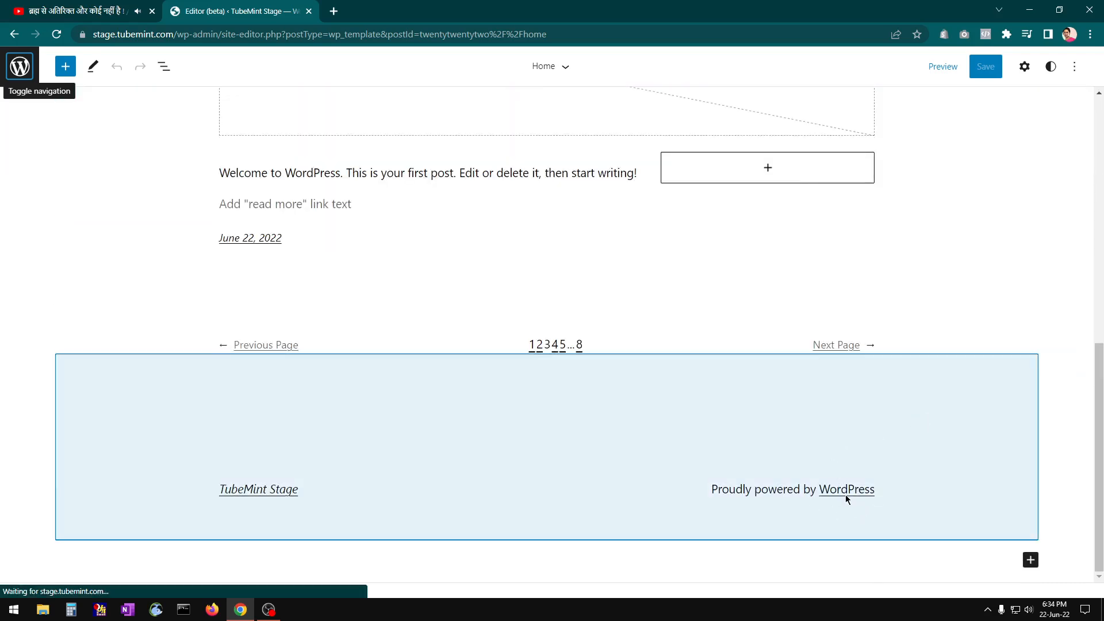
click(845, 489)
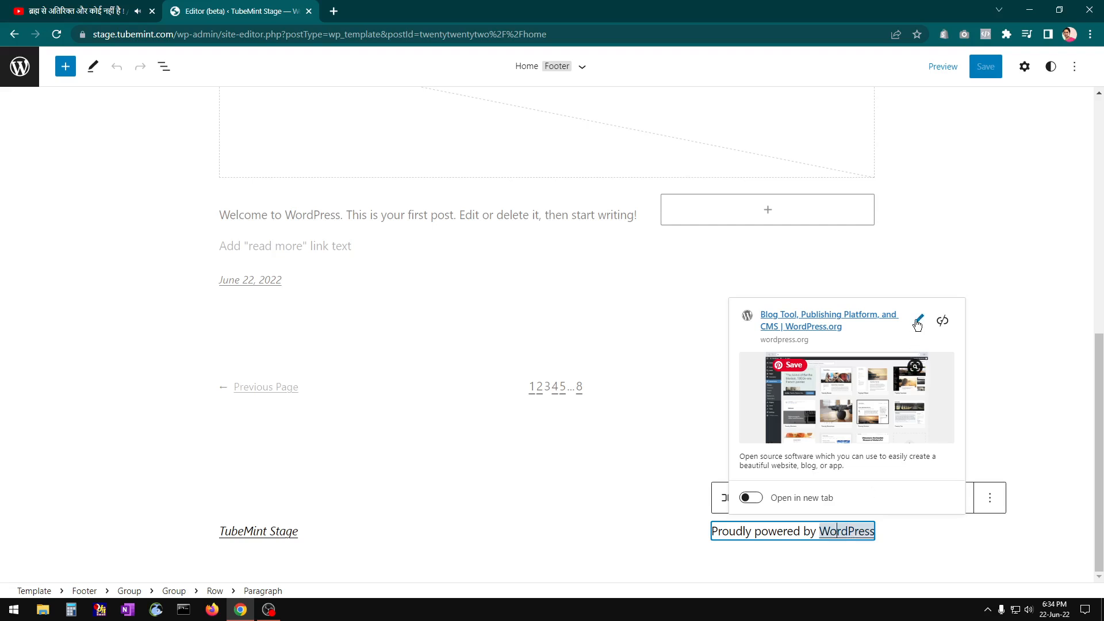
Set the footer's WordPress link to open in a new tab
click(917, 322)
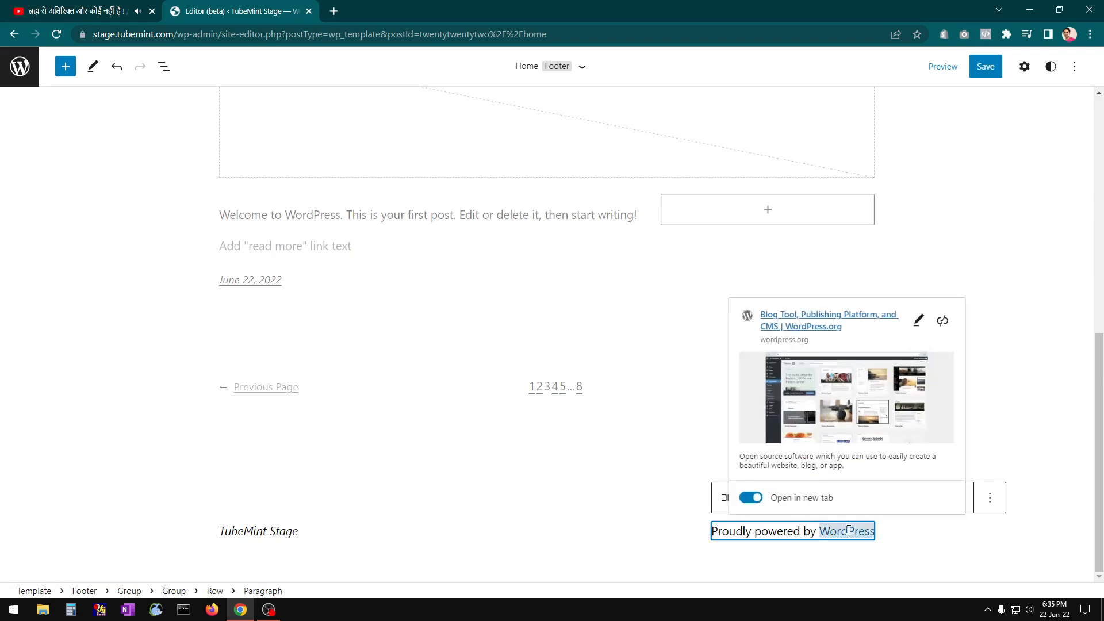
mouse_move(689, 457)
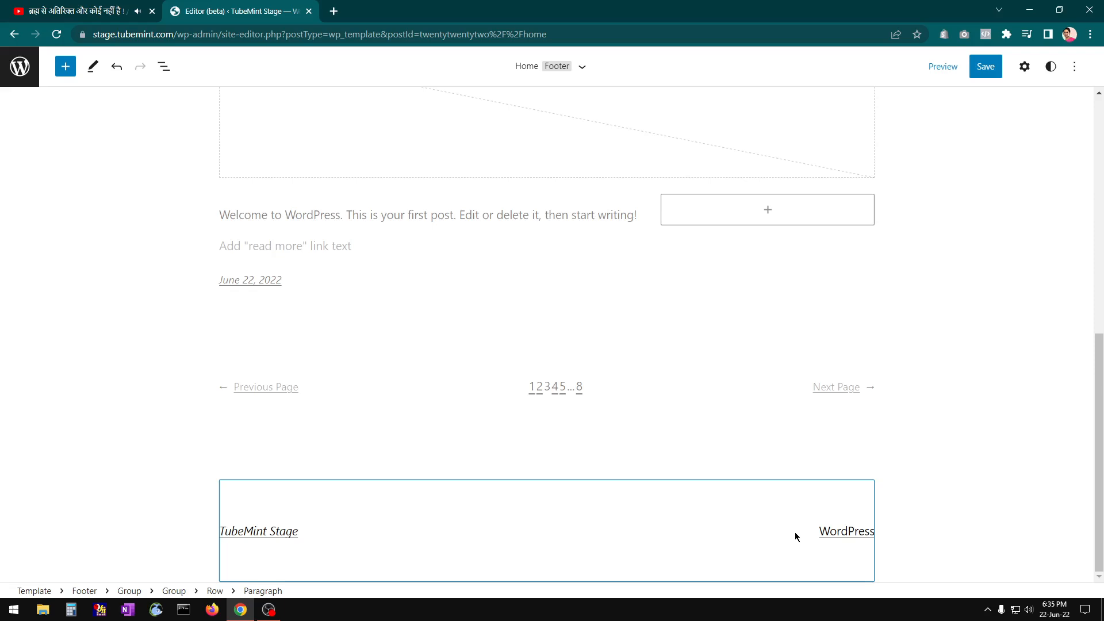
Rewrite the footer line to read 'Copyright 2018-2022 @ TubeMint'
click(817, 531)
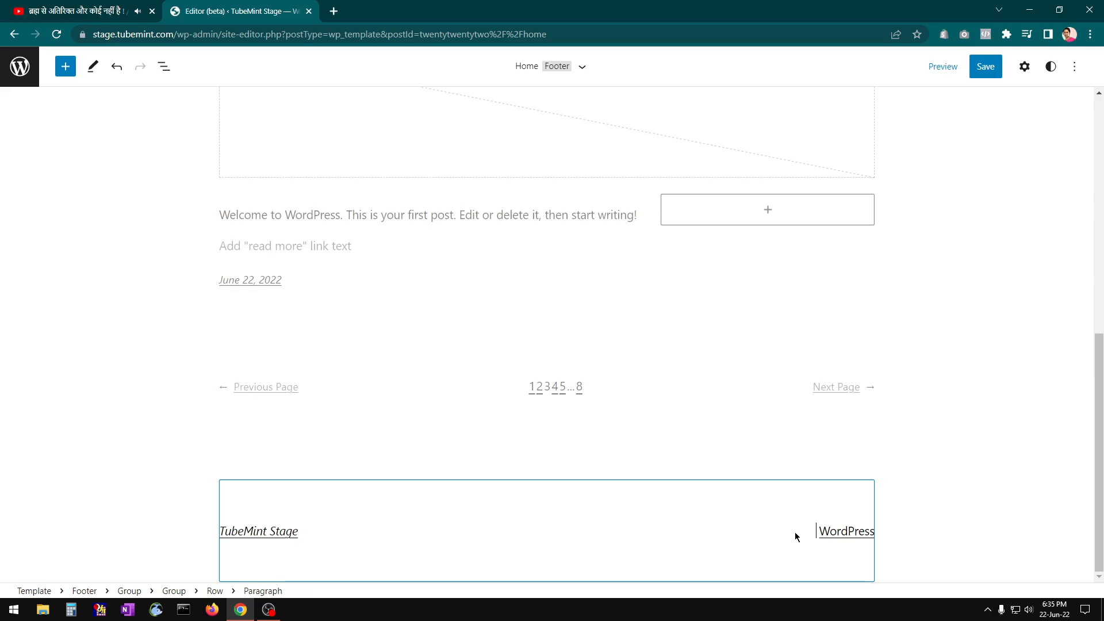
text(Copy)
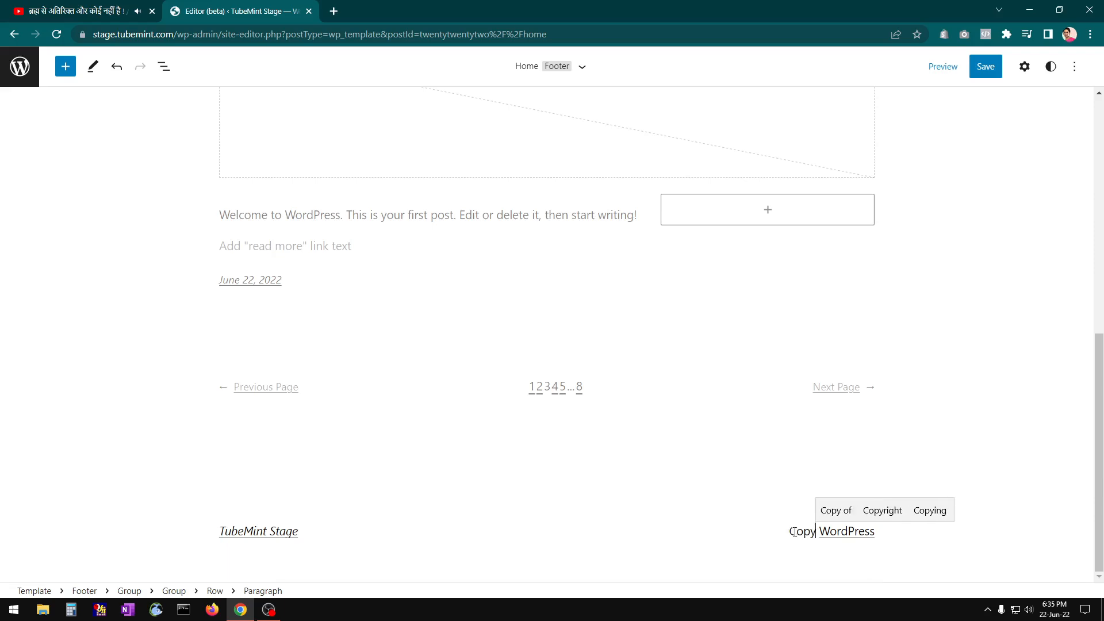
click(881, 509)
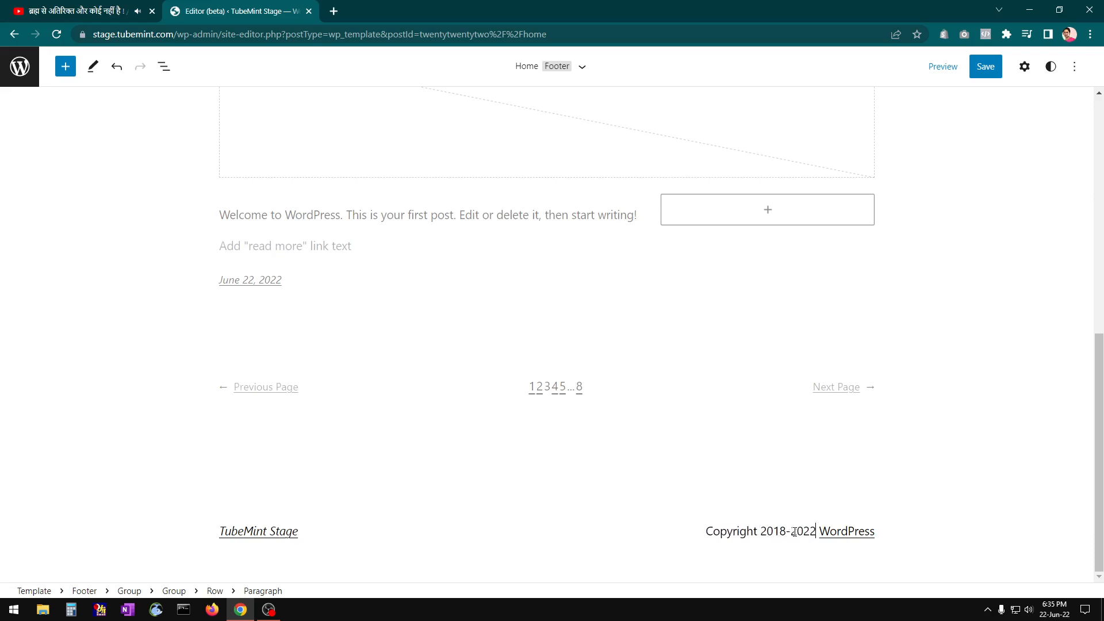
click(759, 531)
text(@ )
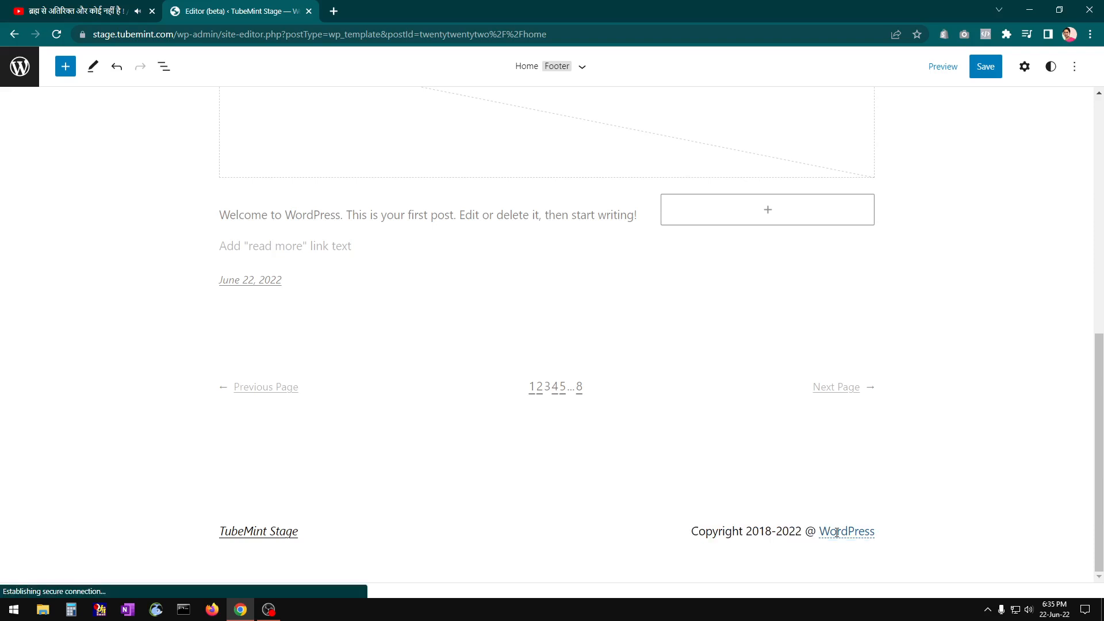
click(847, 531)
text(TubeMint)
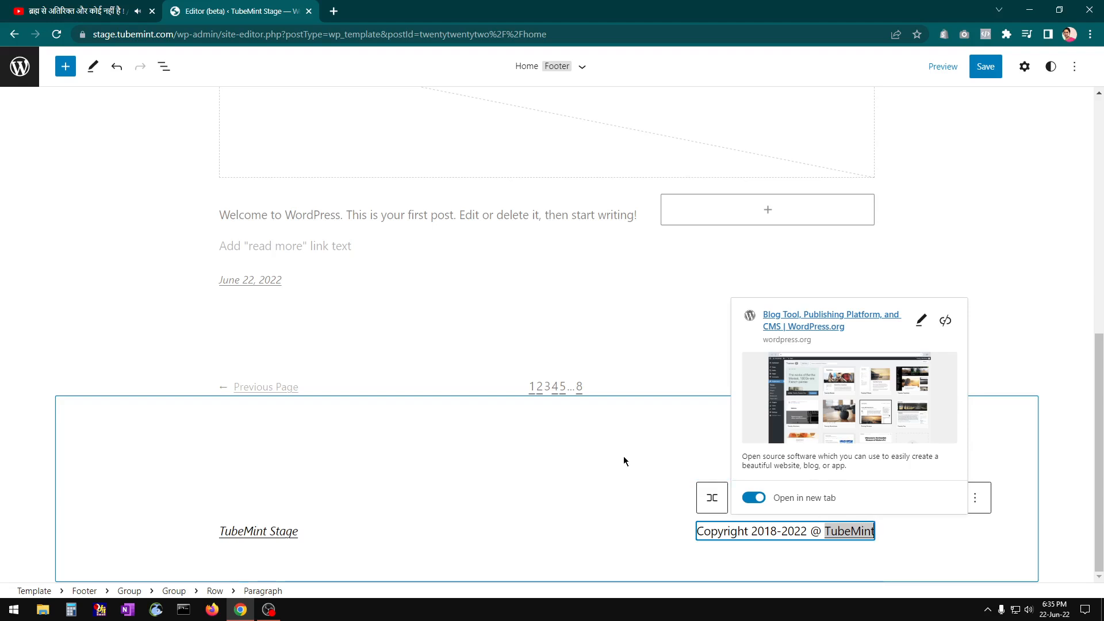
mouse_move(921, 321)
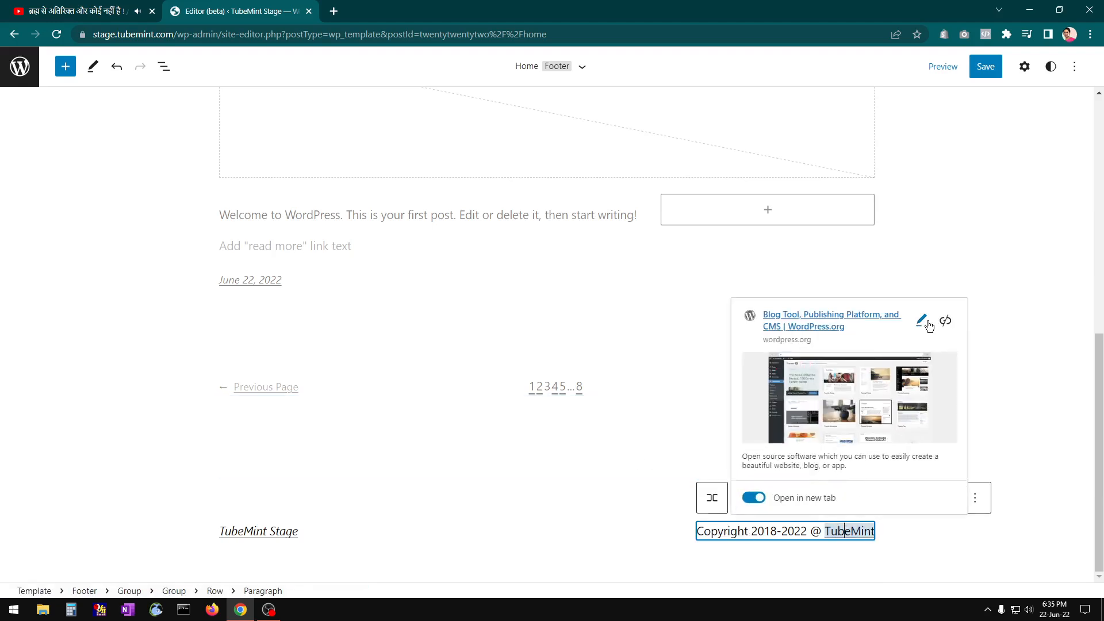
Replace the TubeMint link's wordpress.org address with the TubeMint site URL
click(921, 321)
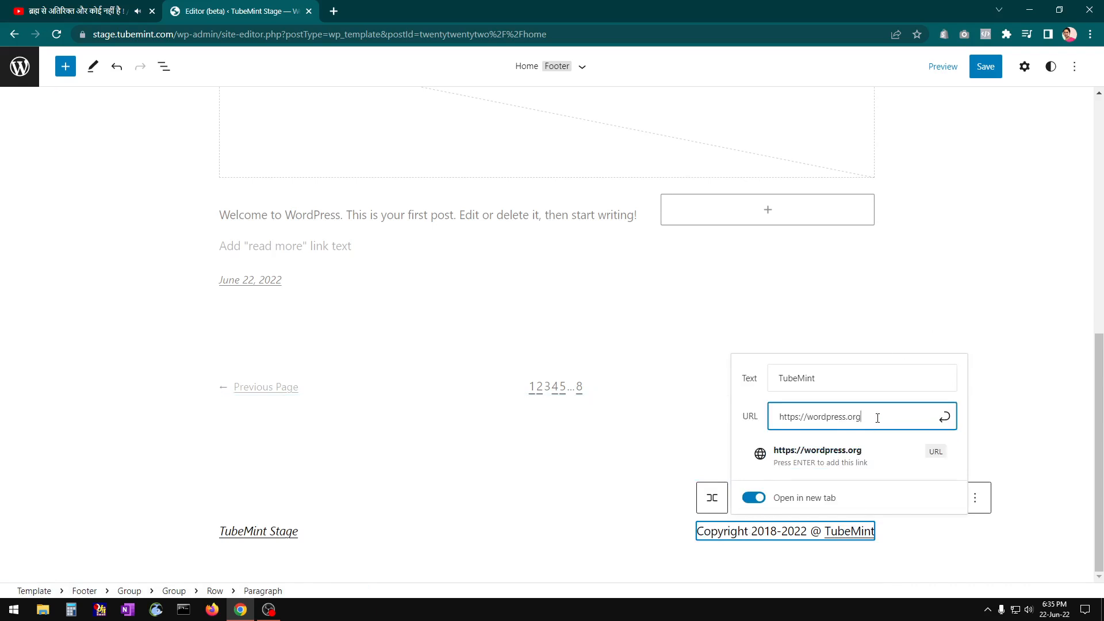
triple_click(817, 416)
text(tubem)
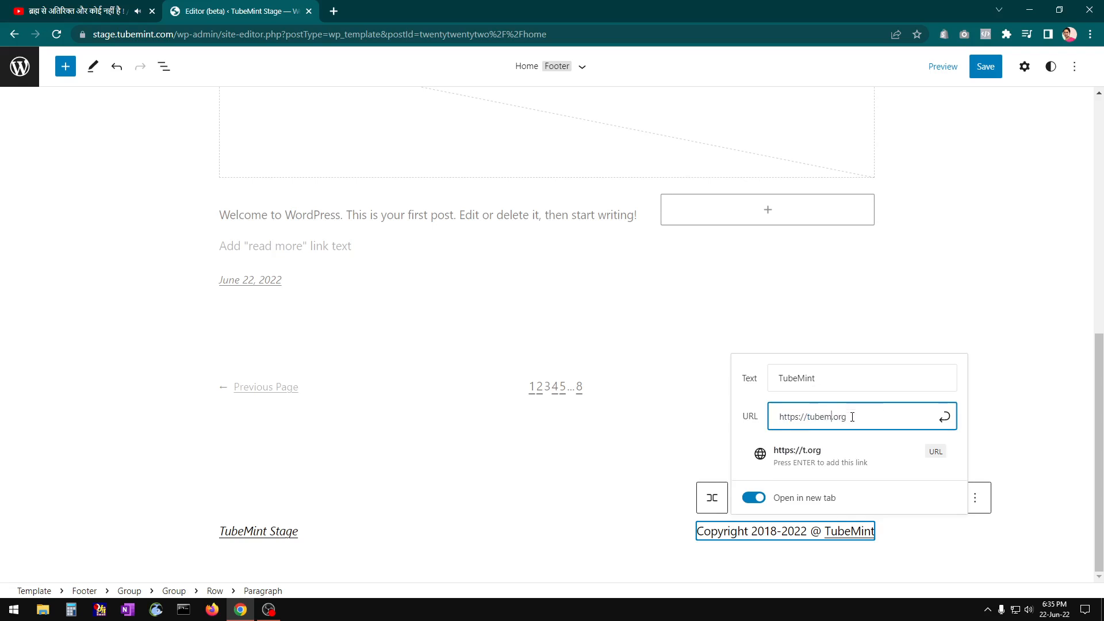
text(int)
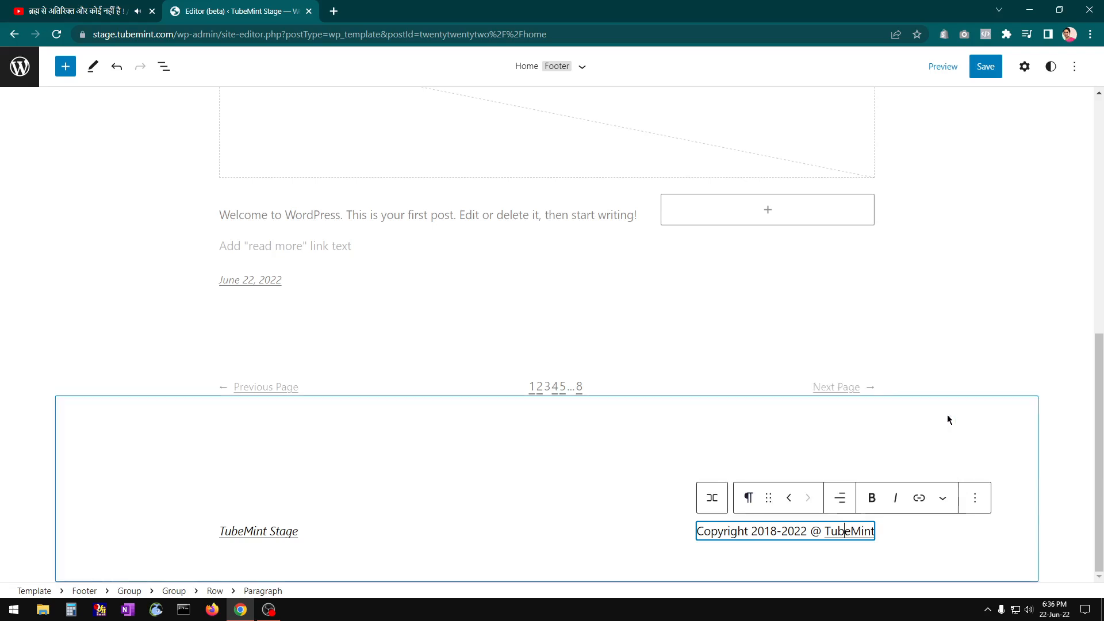
click(919, 498)
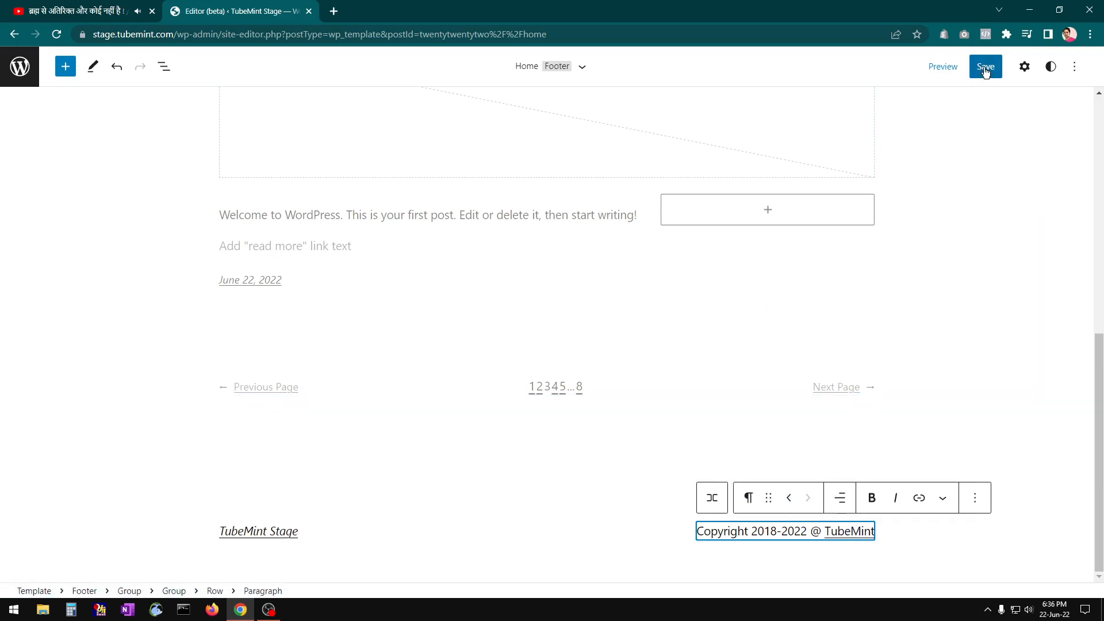
Save the Footer template part and confirm, updating the site
click(985, 66)
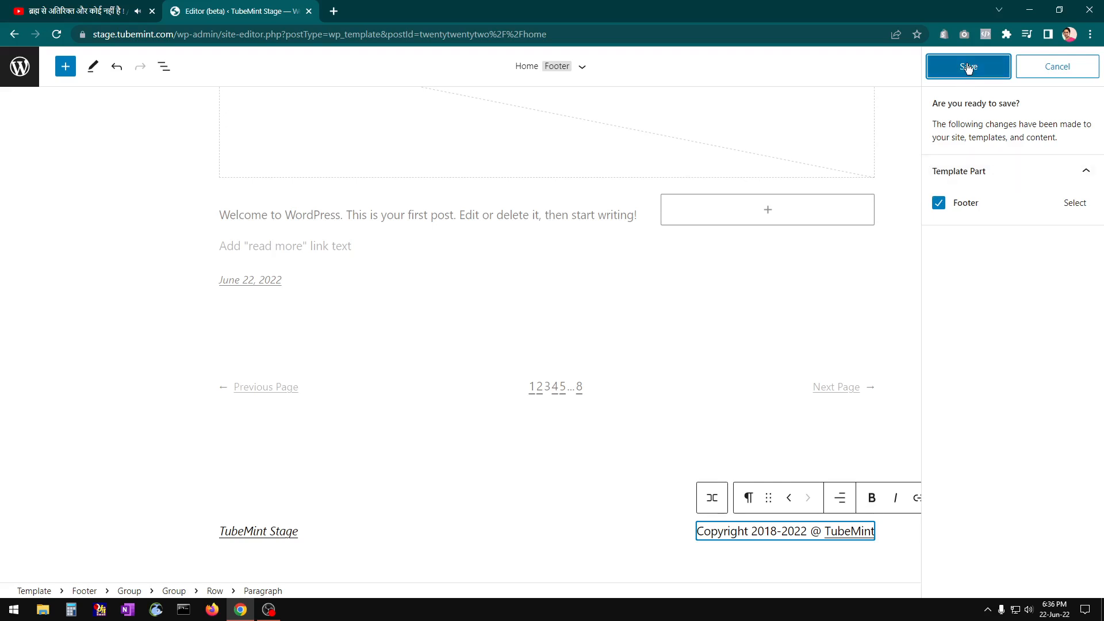
click(967, 67)
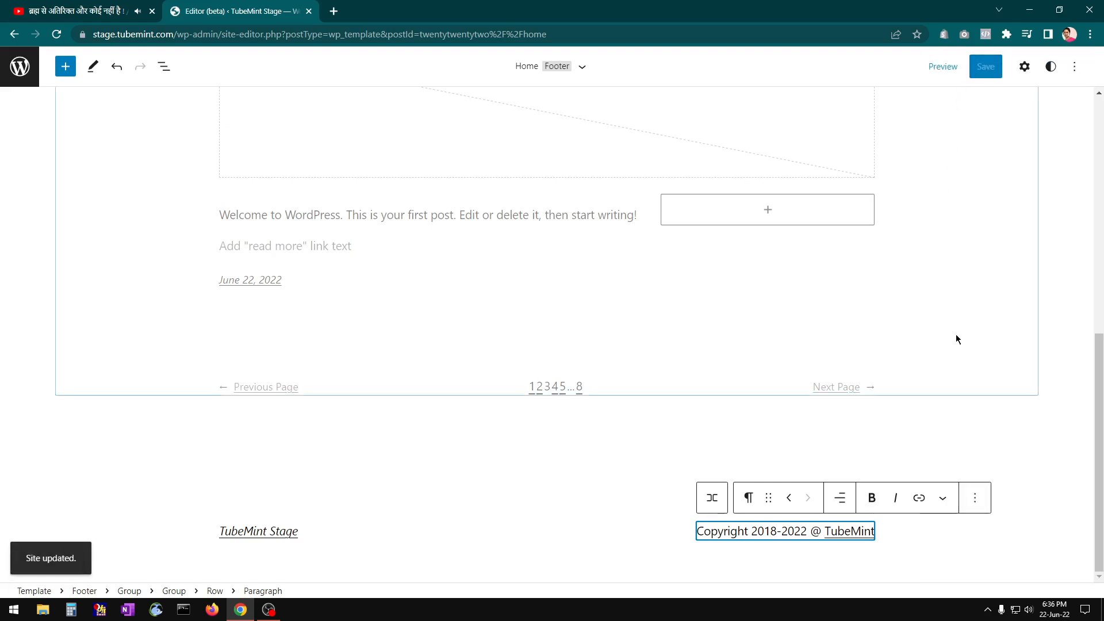
mouse_move(73, 564)
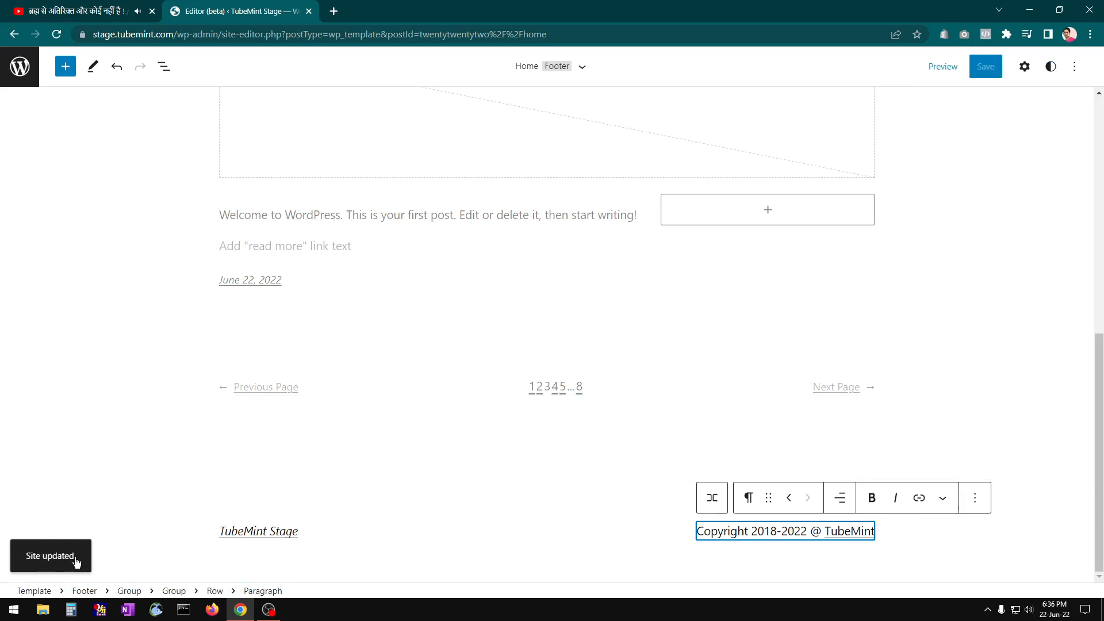
mouse_move(20, 67)
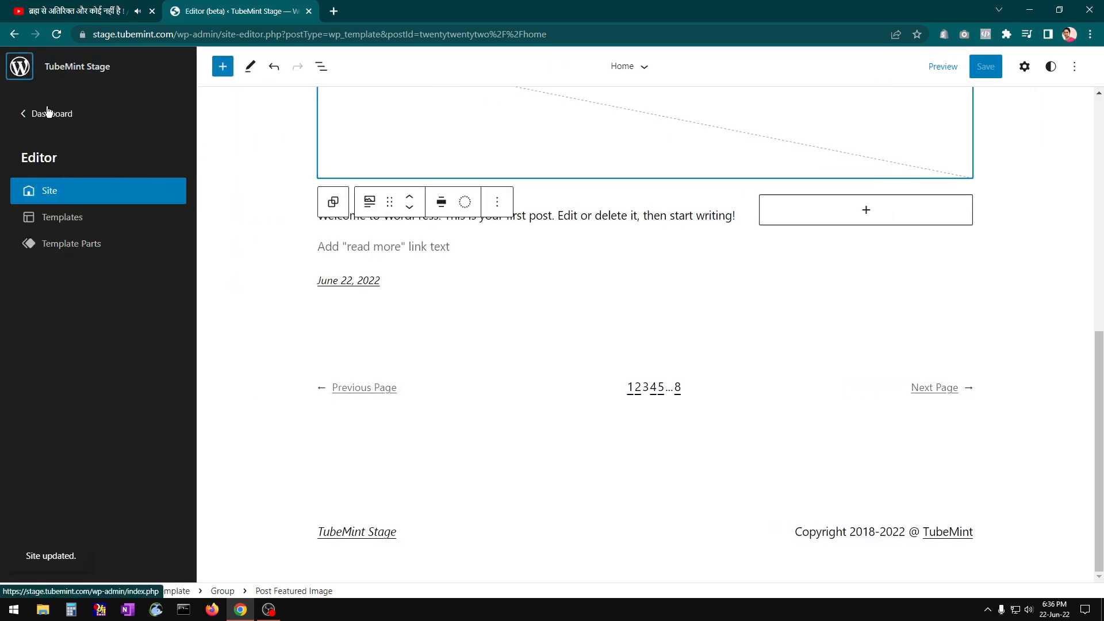
Leave the editor and view the live site with the new TubeMint copyright footer
click(52, 114)
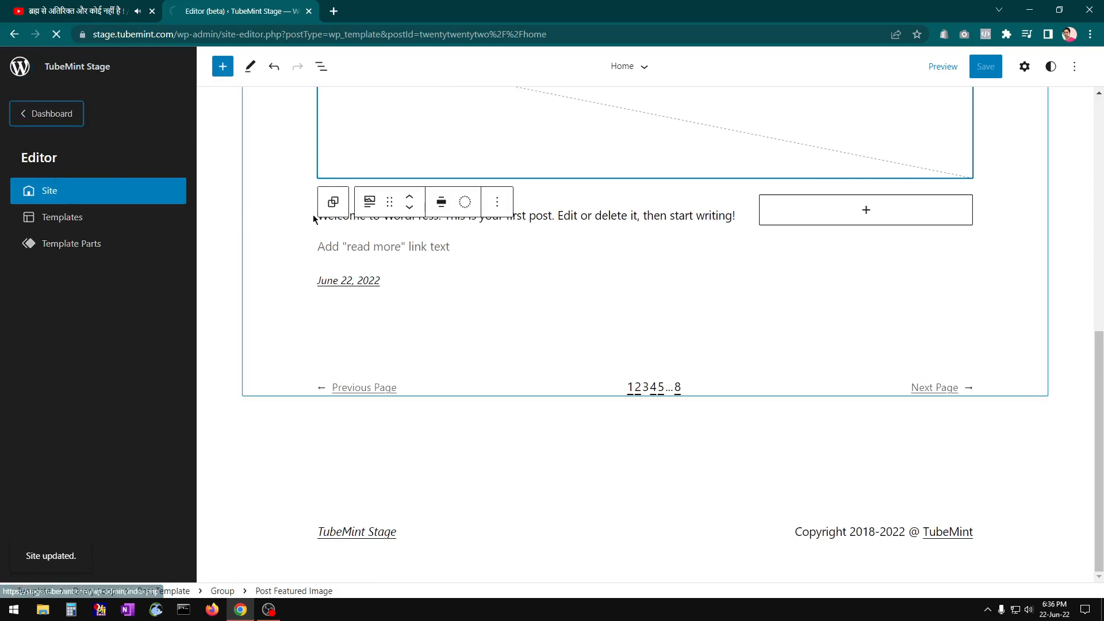
click(46, 114)
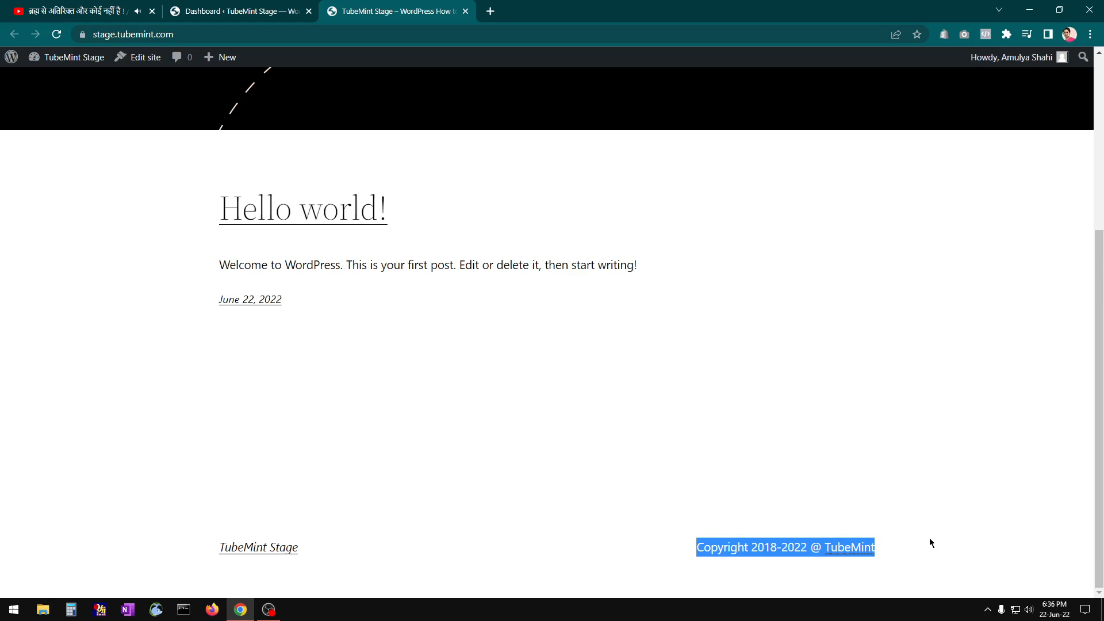
click(490, 10)
text(tubemint.com)
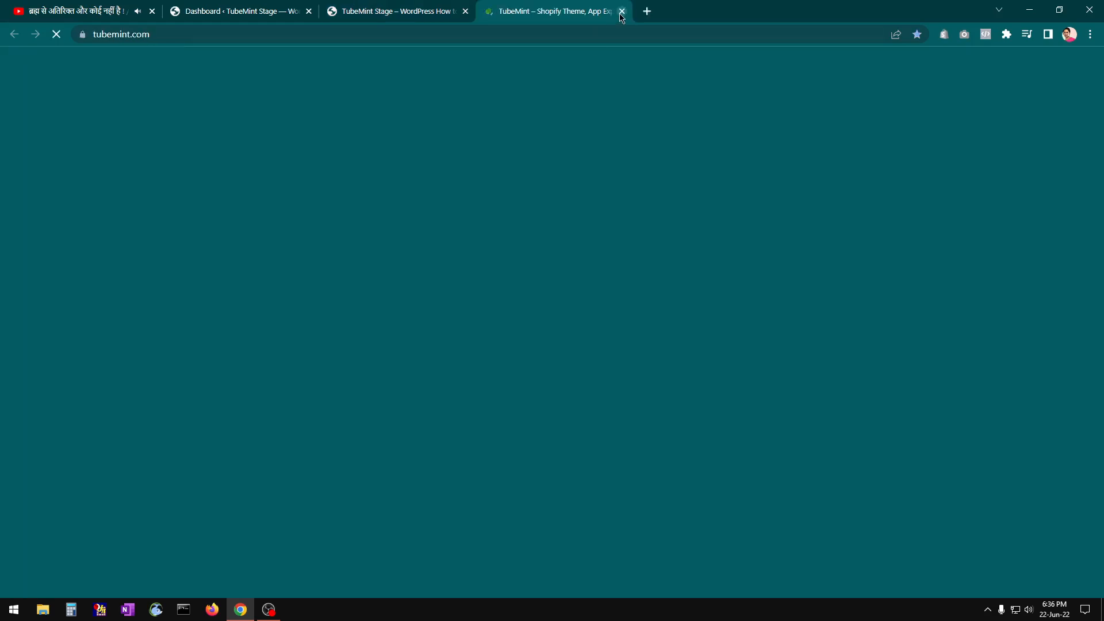
click(621, 11)
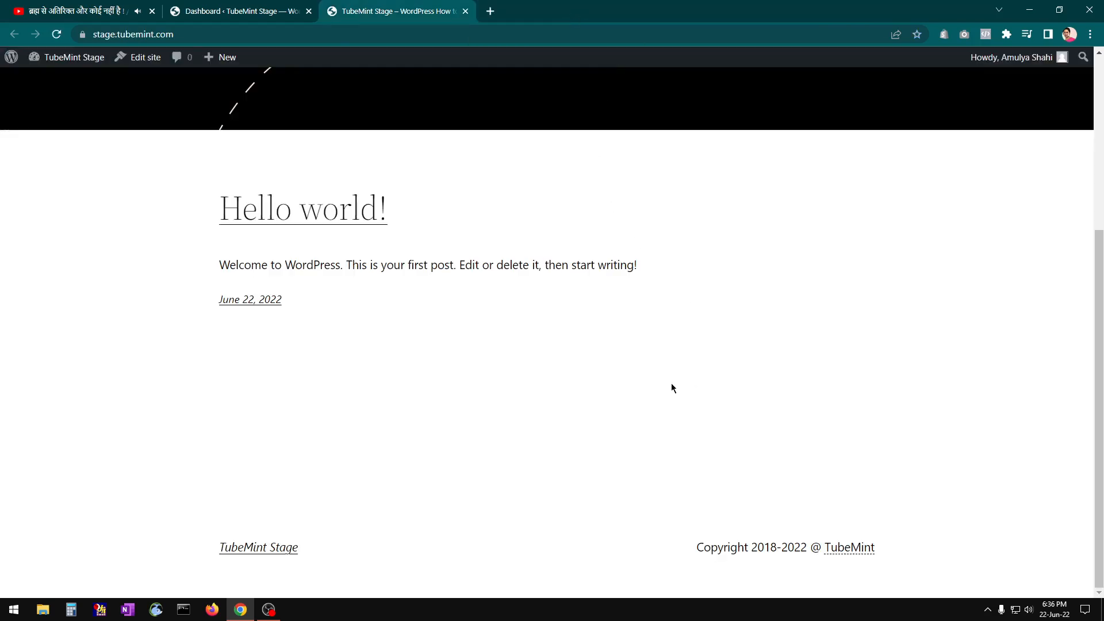
mouse_move(699, 547)
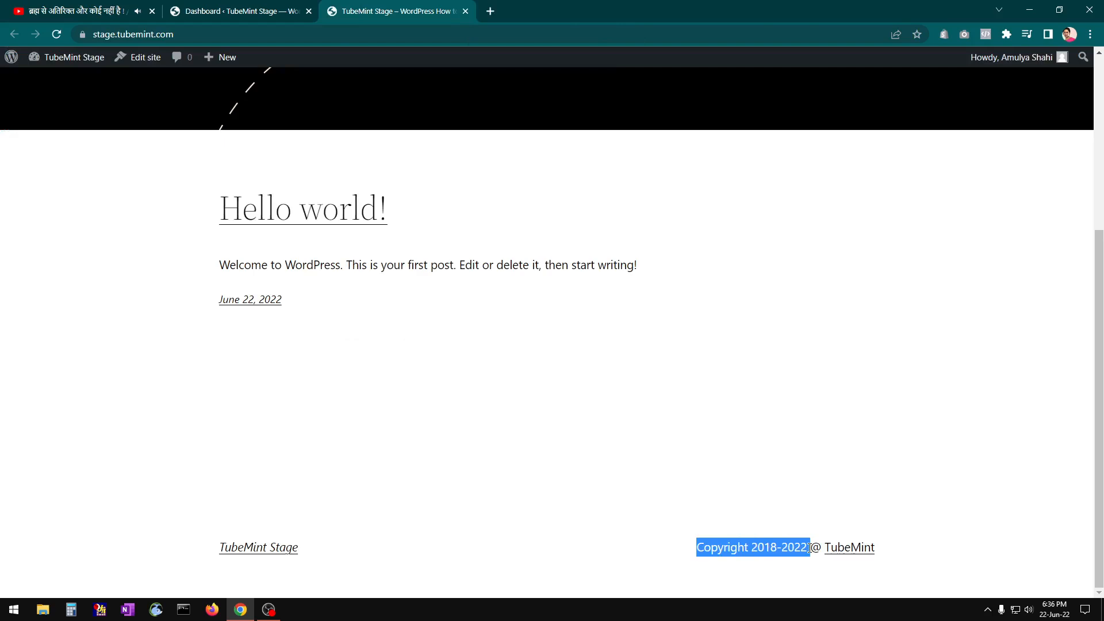
click(501, 443)
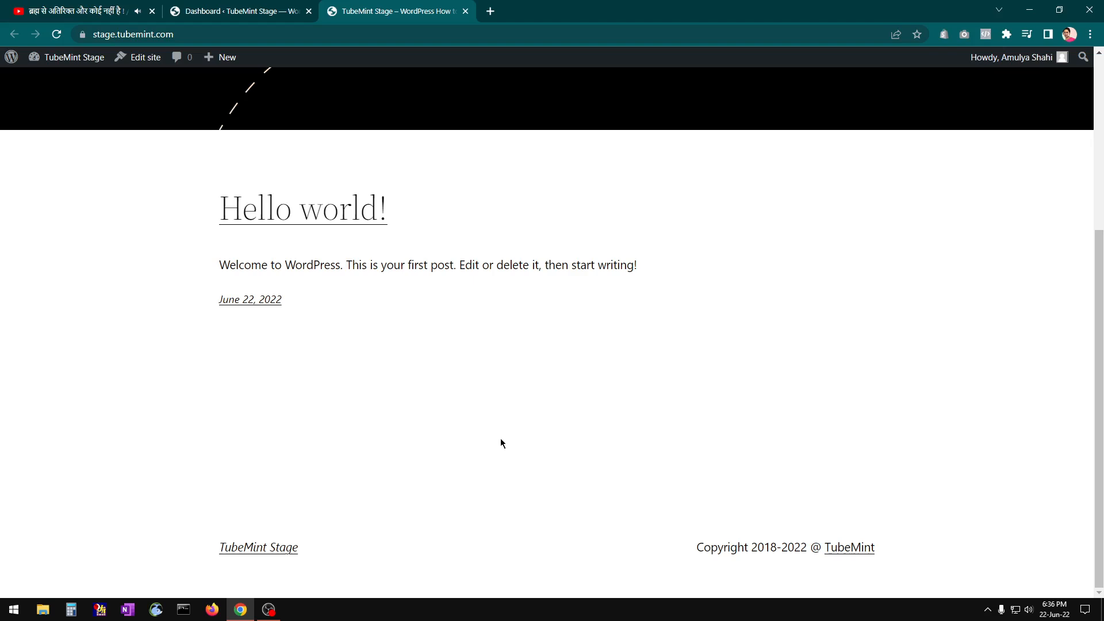
scroll(up, 3)
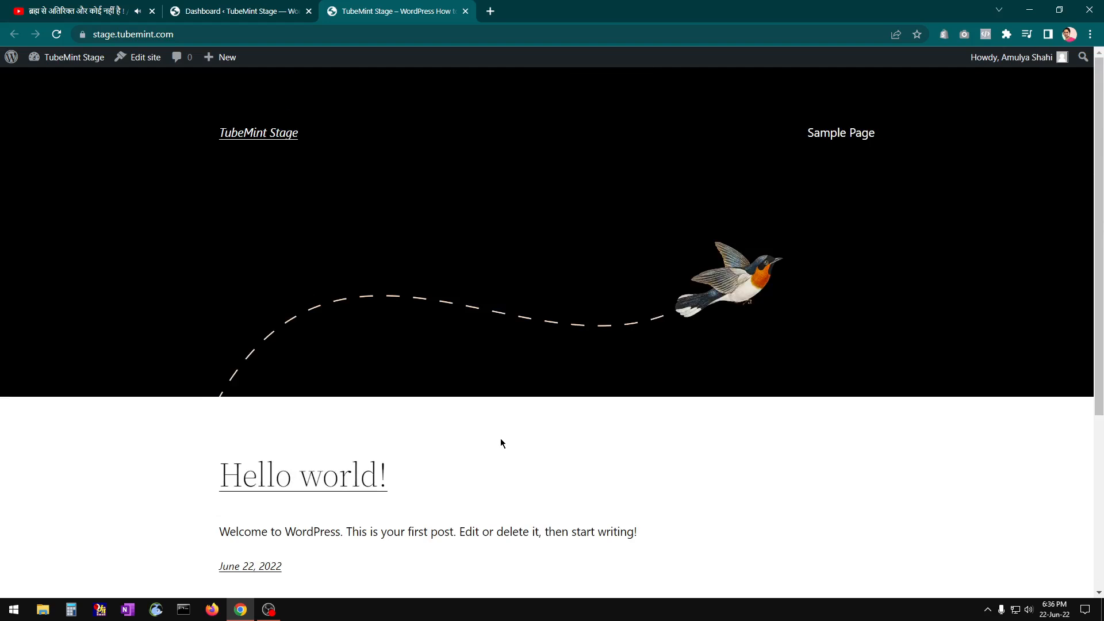
mouse_move(471, 438)
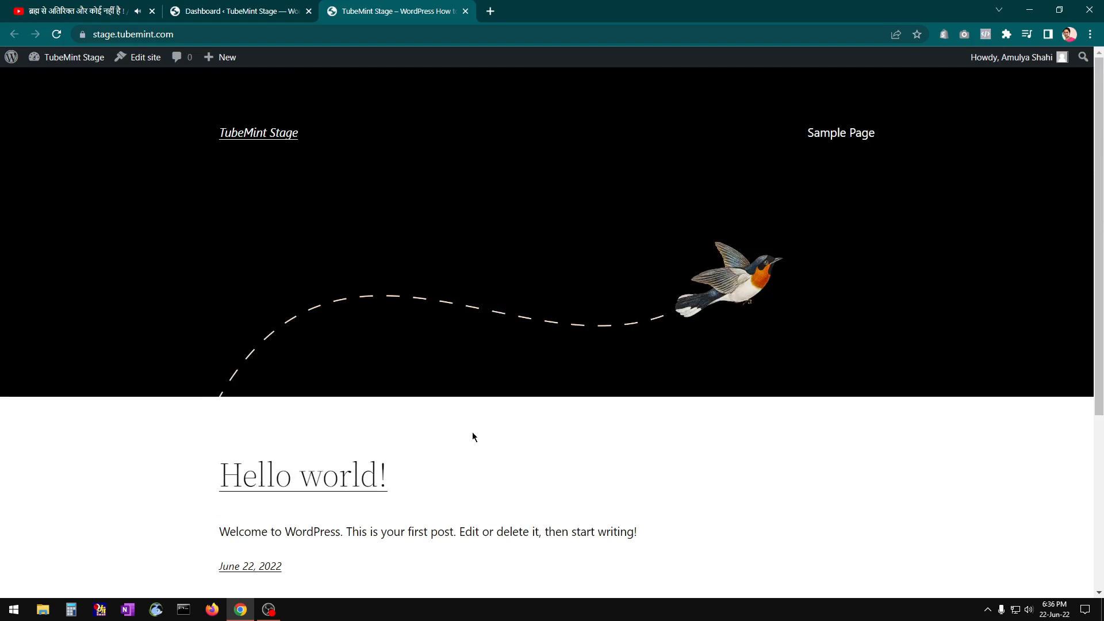
scroll(down, 3)
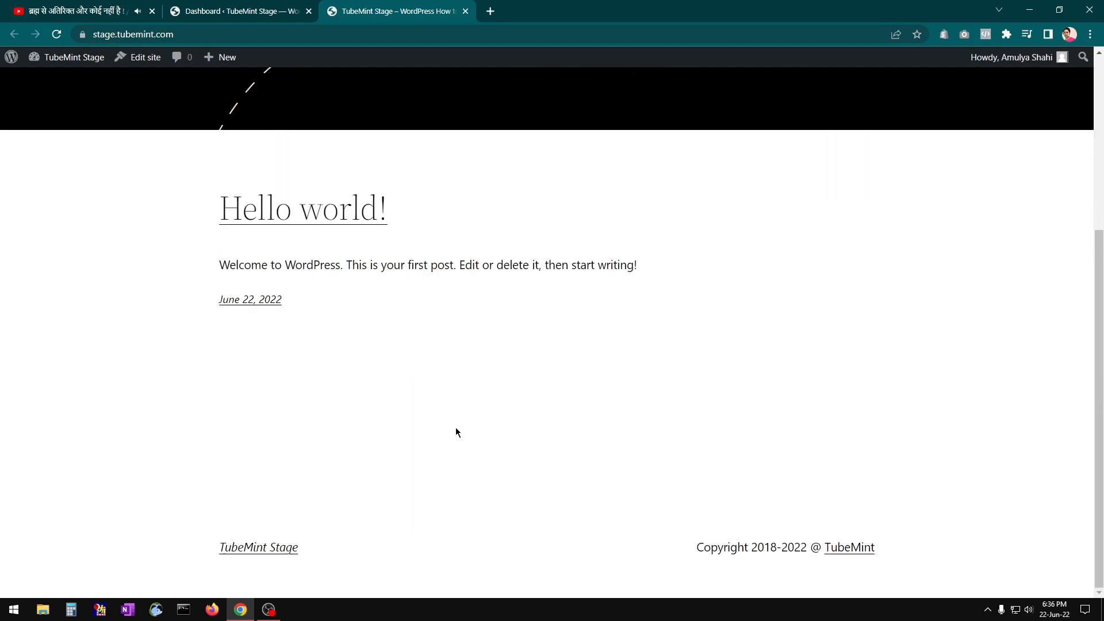